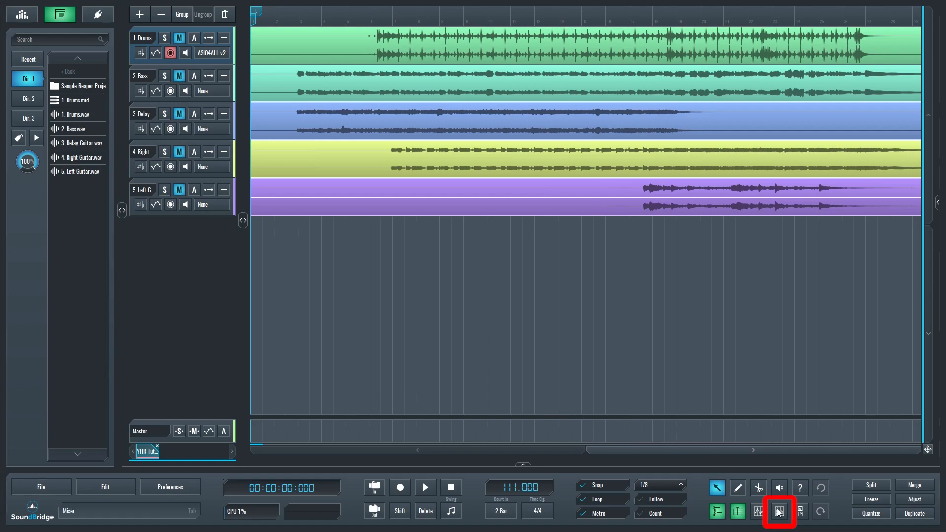
Inspect the Drums channel's Audio In and Audio Out routing, leaving its output on Master.
click(779, 511)
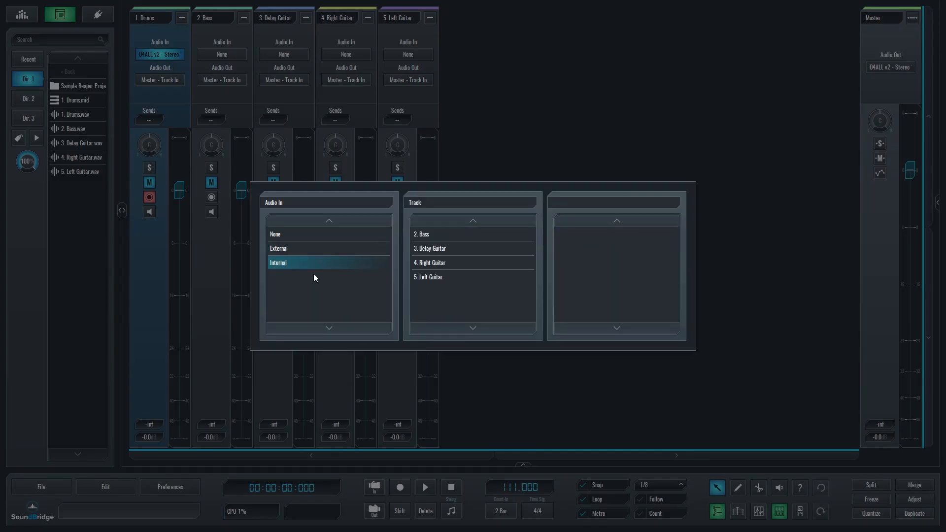
click(275, 234)
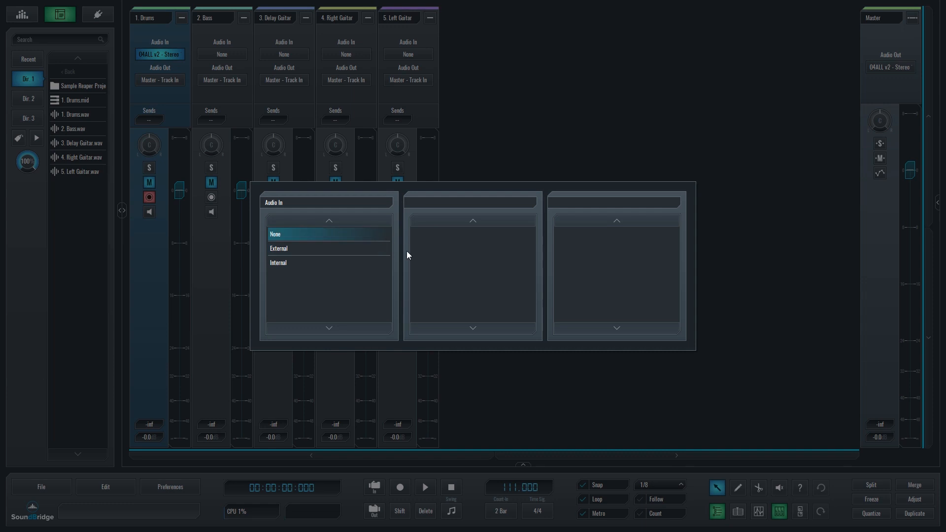
click(278, 248)
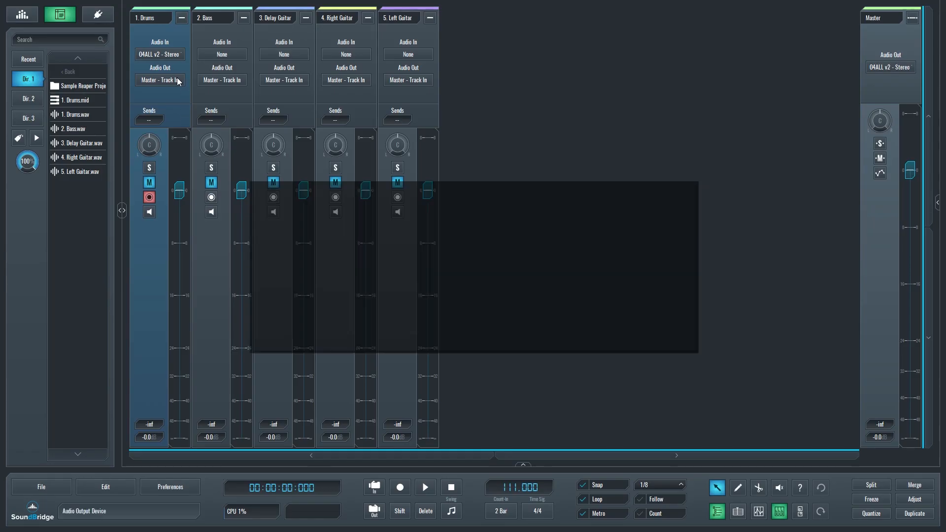
click(160, 80)
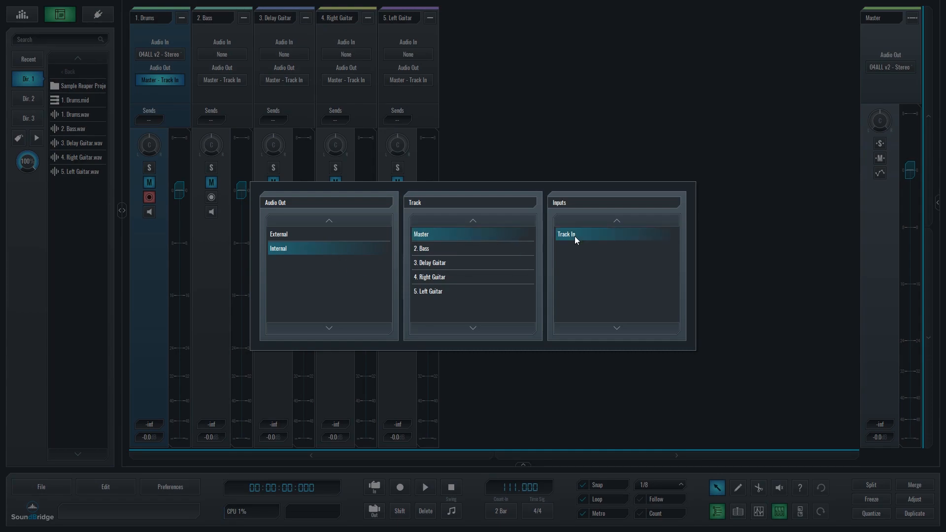
click(566, 234)
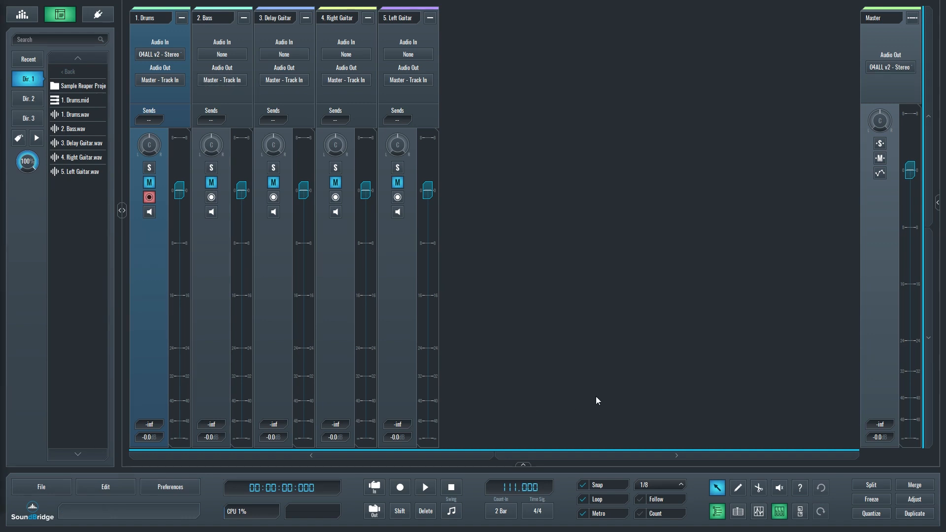
Create a new Return track named Reverb from the arrangement view's add-track dialog.
click(737, 511)
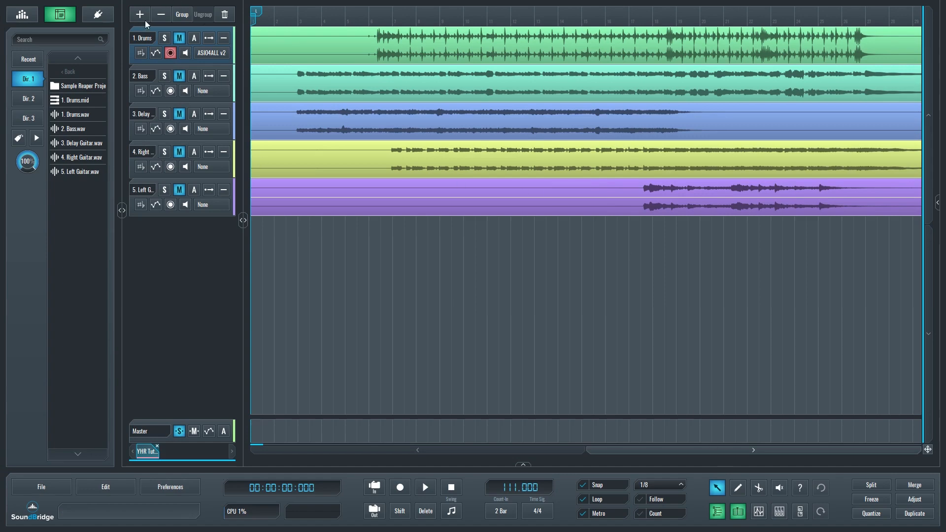
click(139, 13)
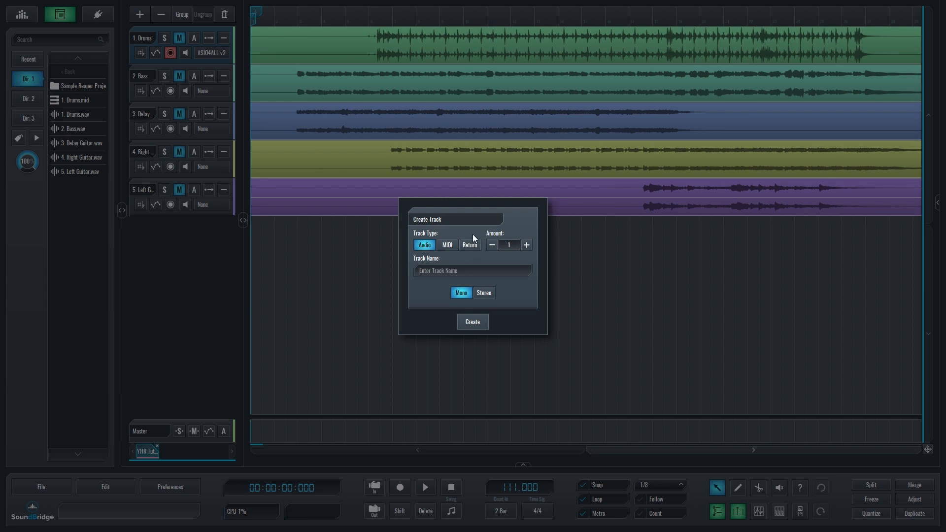
click(469, 245)
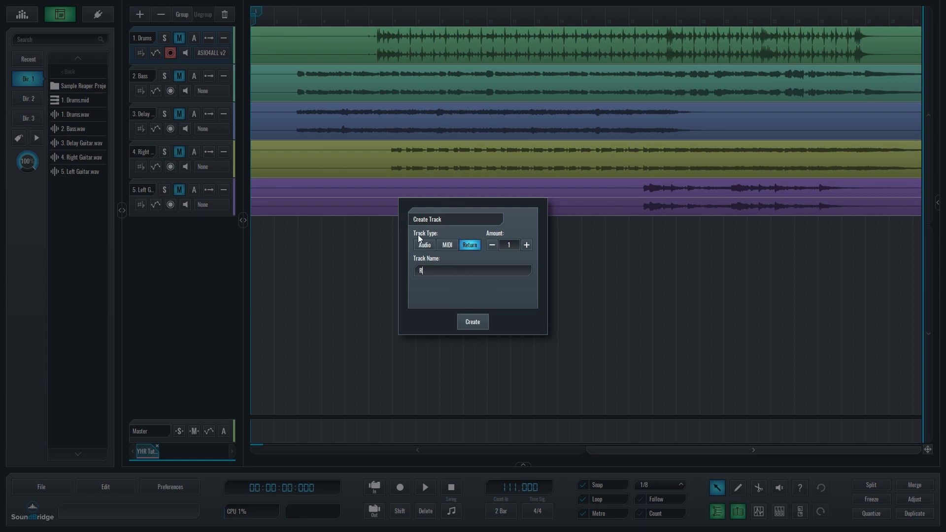
text(everb)
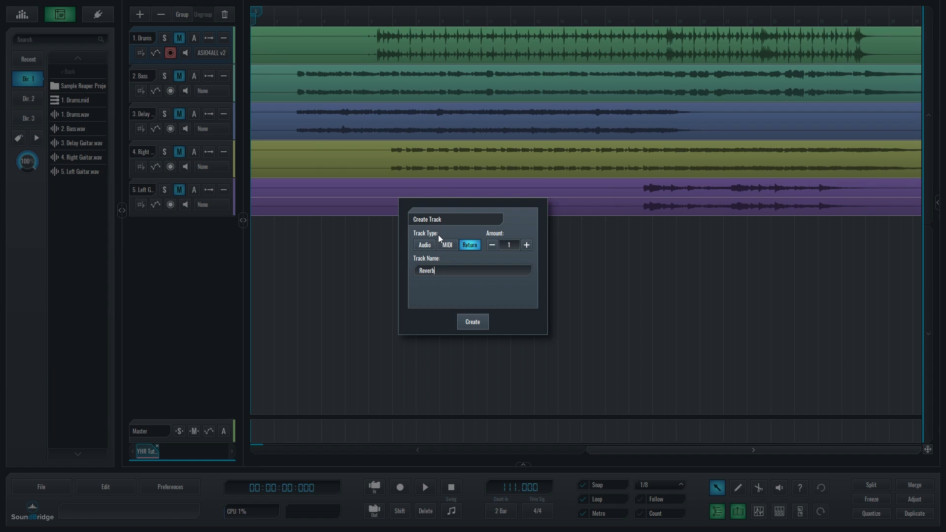
click(472, 321)
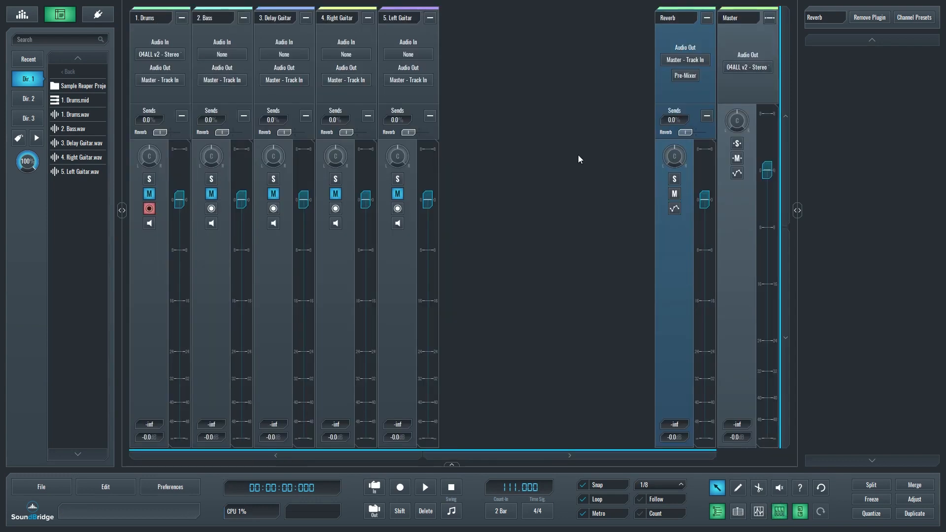
Keep the Reverb return's output on Master and its send position pre-mixer.
click(685, 59)
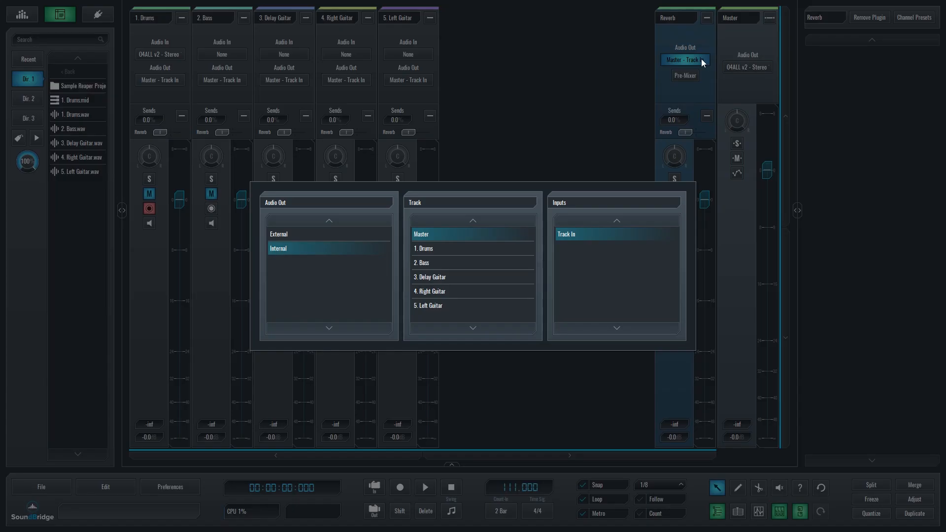
click(685, 76)
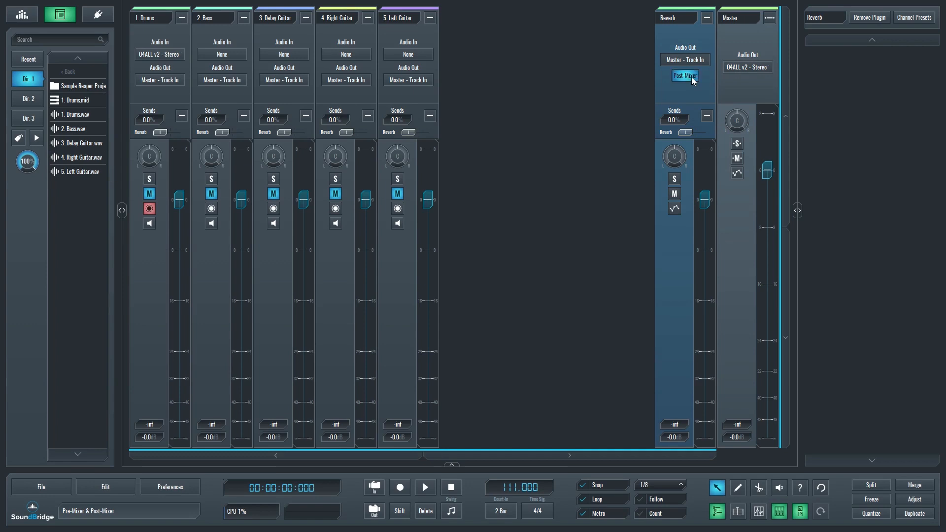
click(684, 75)
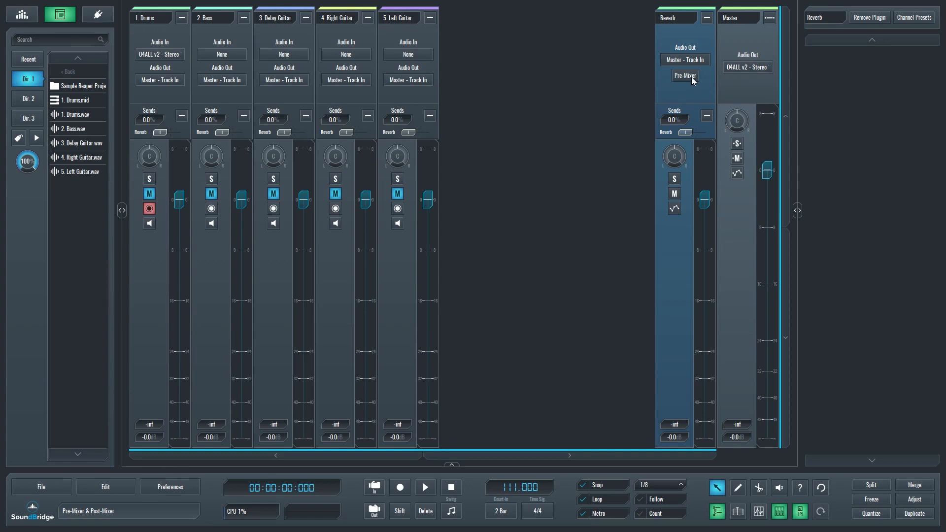
mouse_move(684, 76)
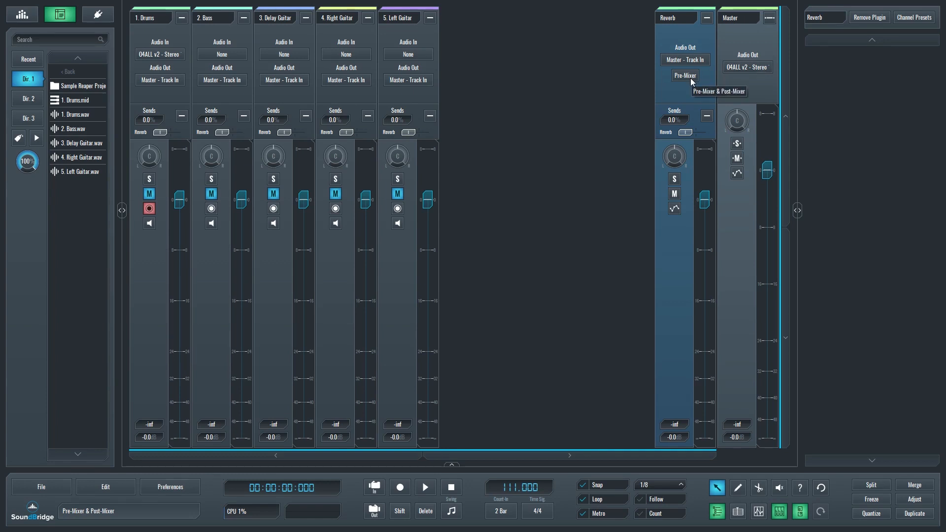
Raise the Drums channel's Reverb send to about 43%.
drag(156, 132, 167, 132)
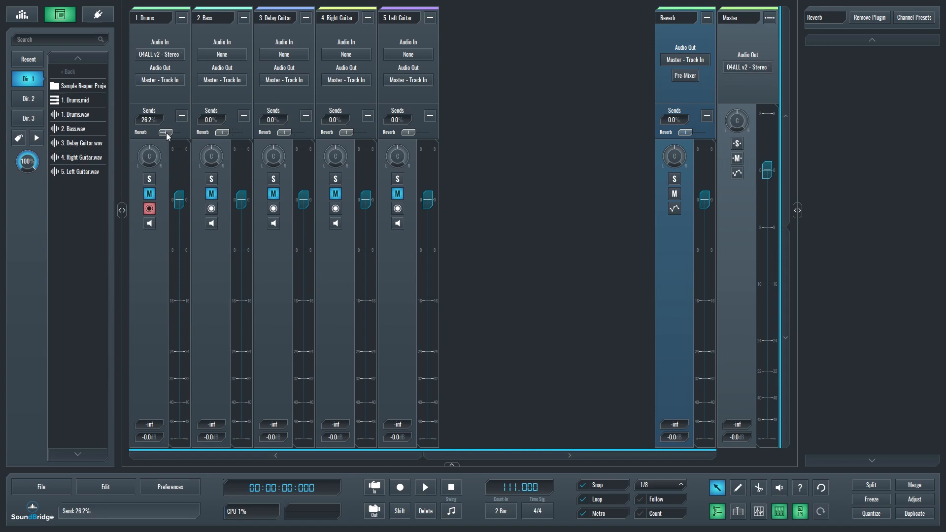
drag(162, 133, 168, 133)
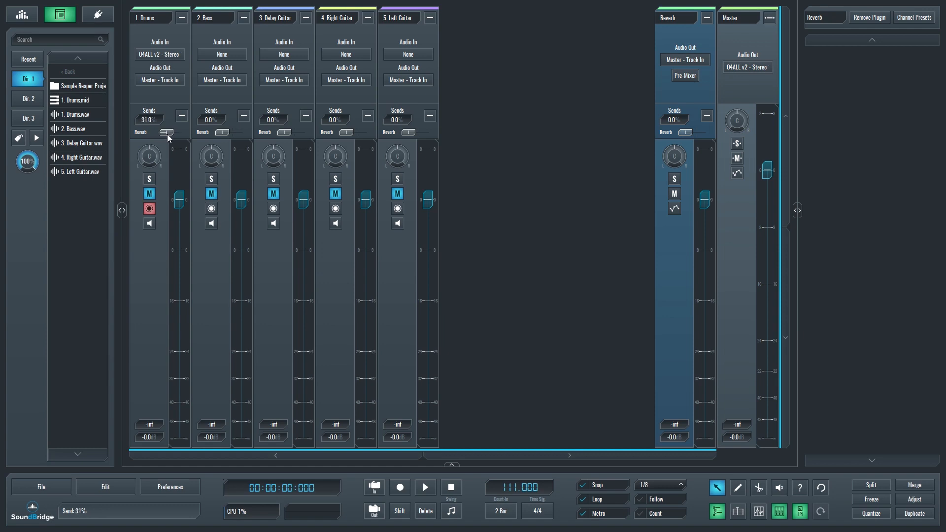
drag(164, 132, 170, 132)
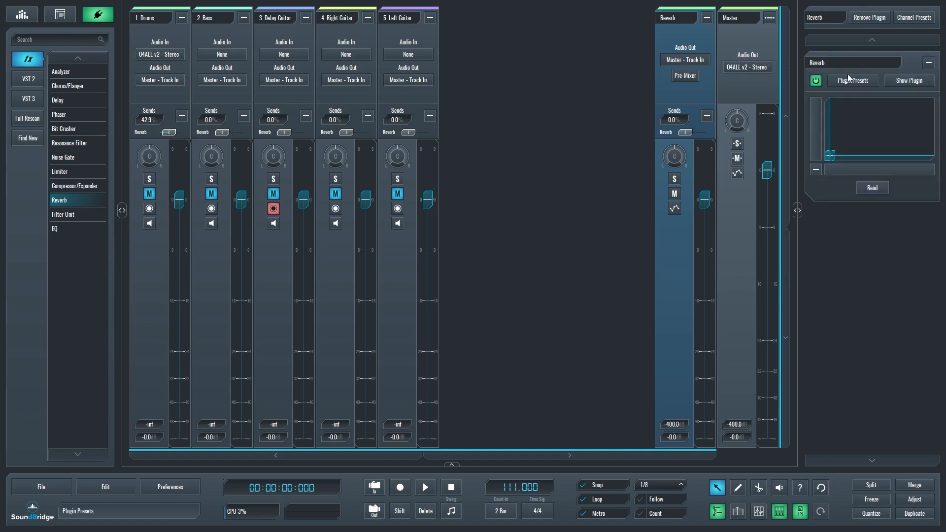
click(852, 80)
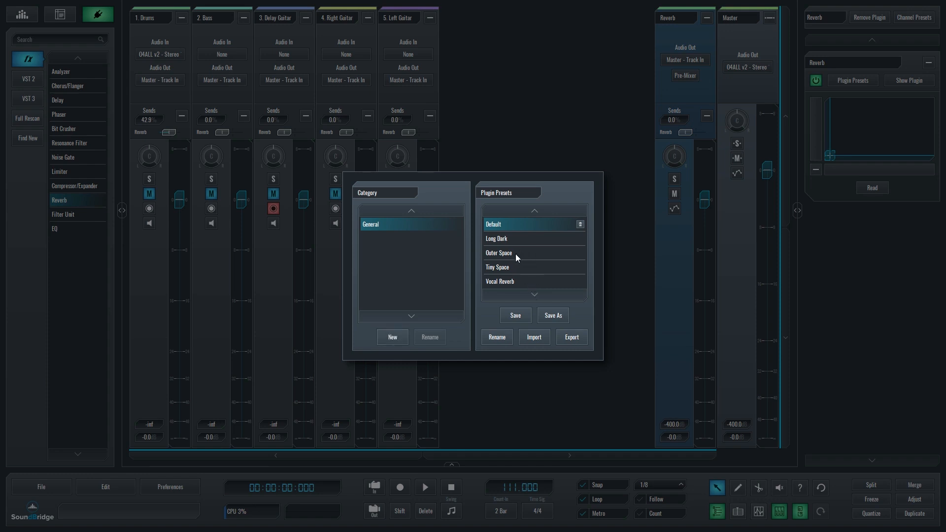
click(496, 238)
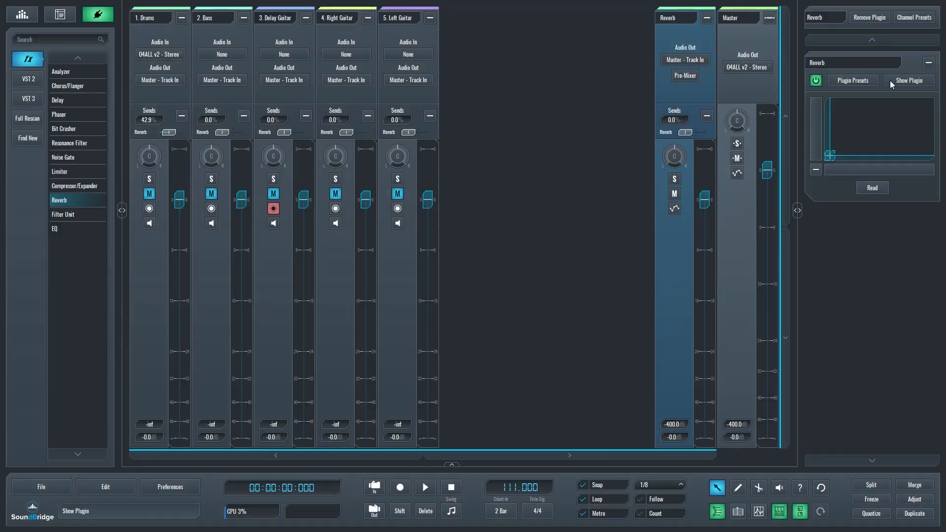
click(40, 486)
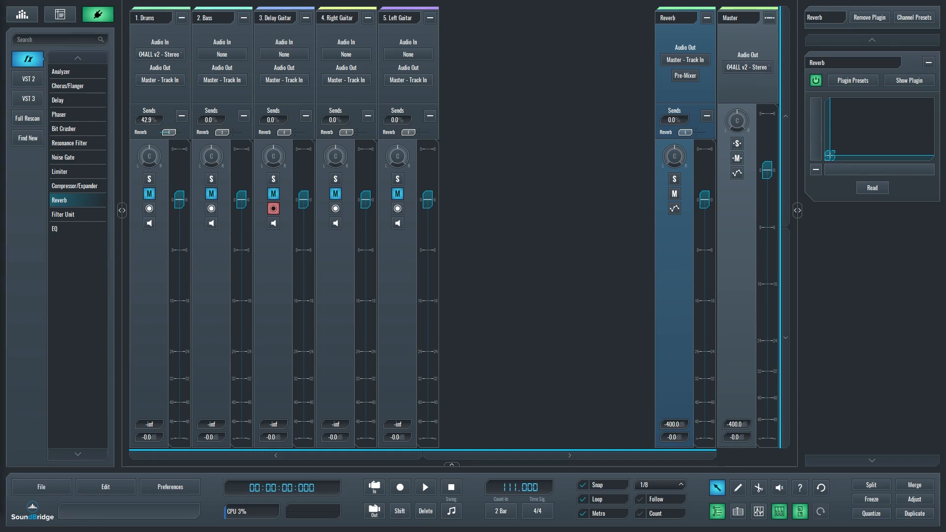
mouse_move(156, 449)
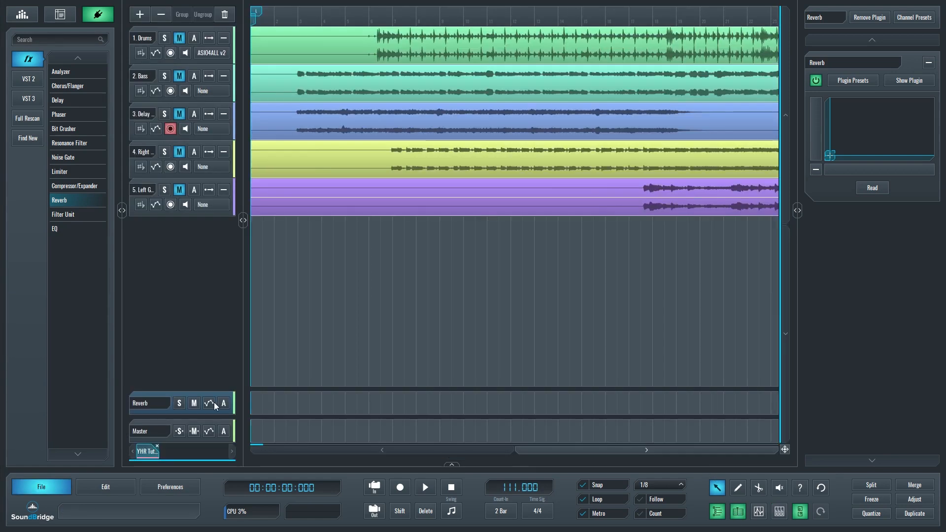
mouse_move(178, 402)
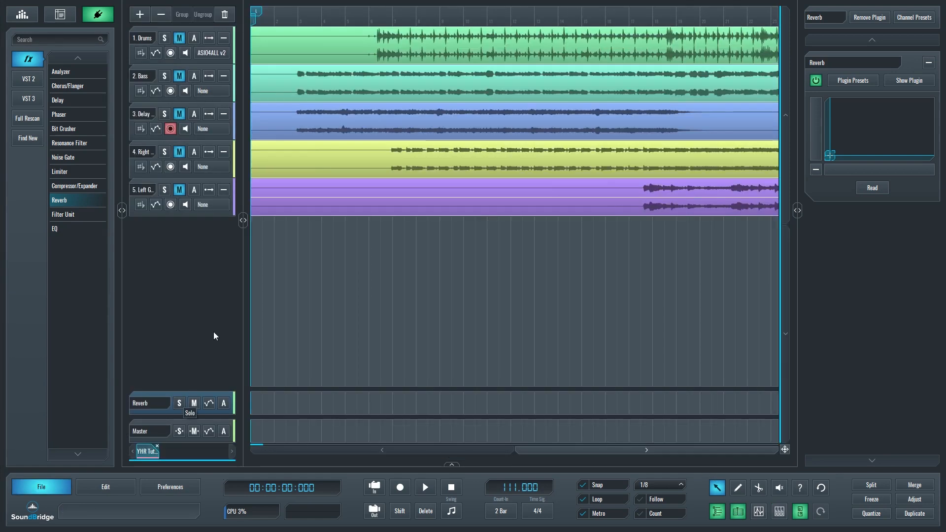
mouse_move(152, 184)
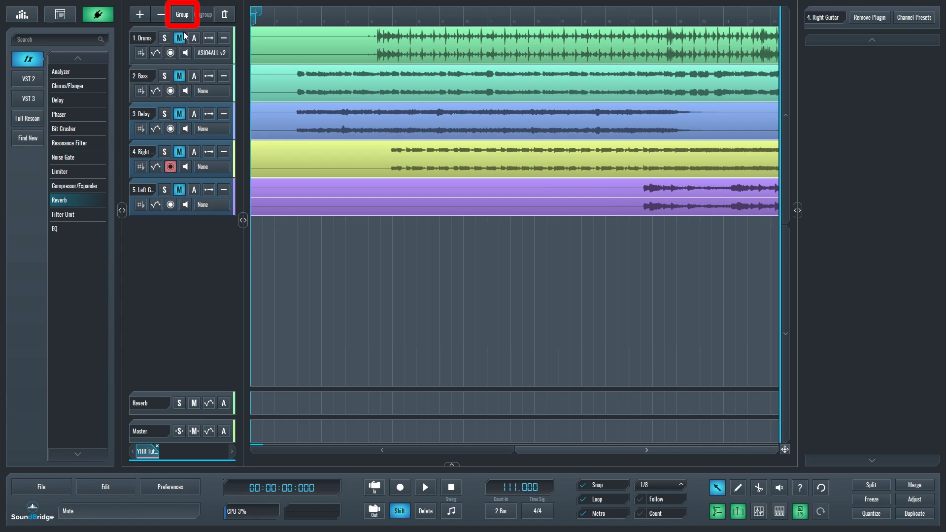
Group Delay Guitar, Right Guitar and Left Guitar into a new group track, Group 0.
click(182, 14)
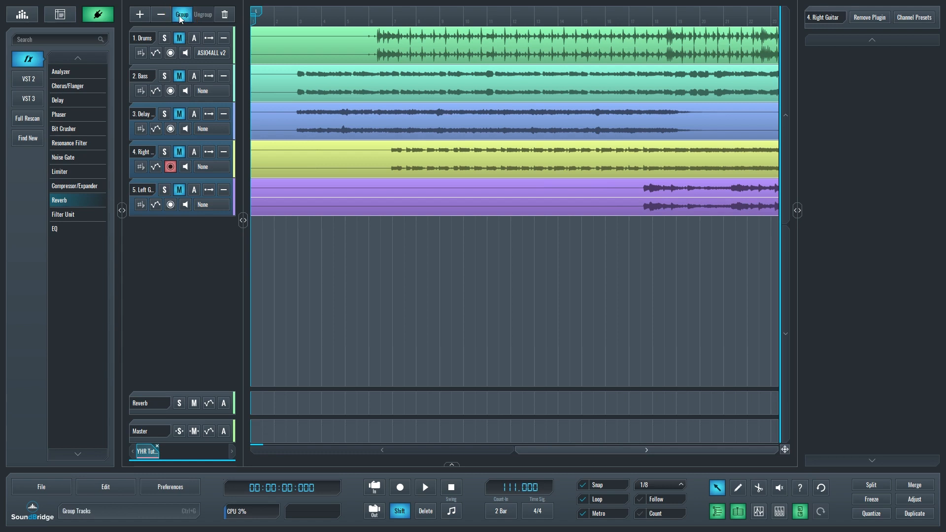
click(181, 15)
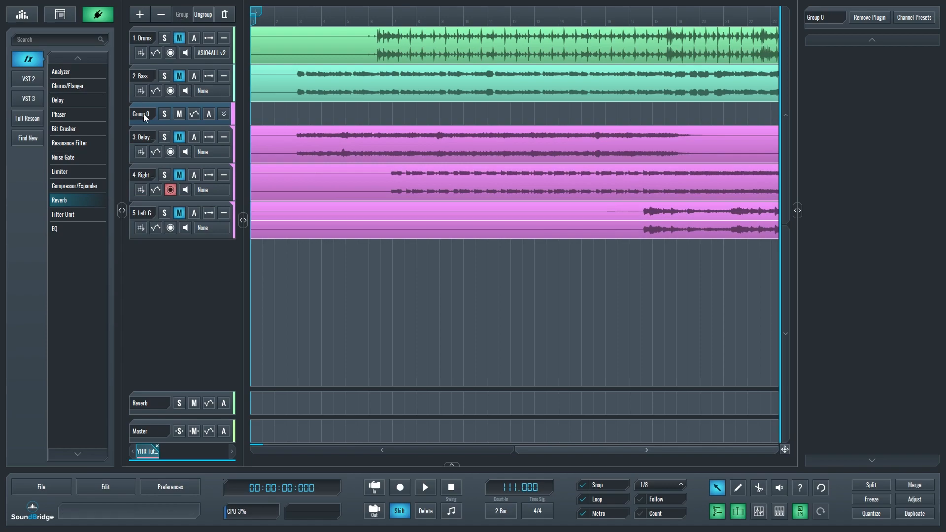
Rename Group 0 to 'Guitars' in its Track Settings.
double_click(142, 114)
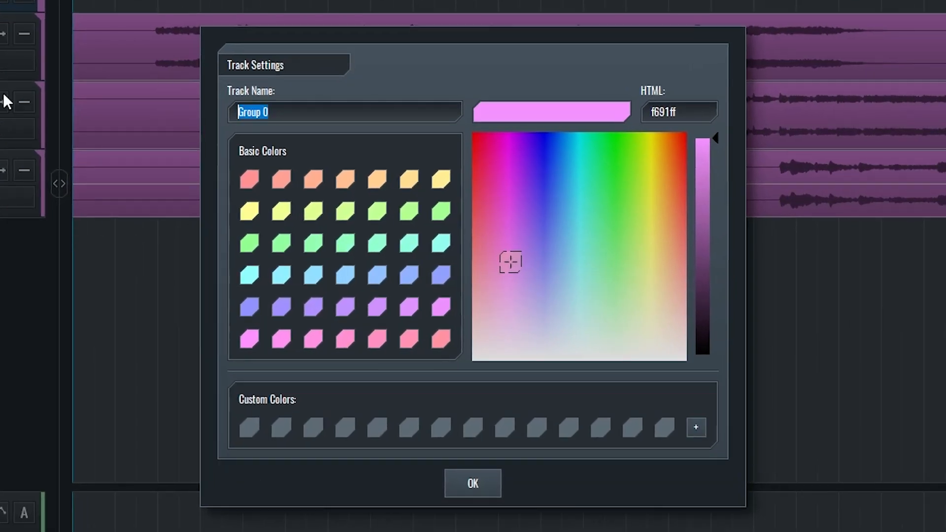
text(Guitars)
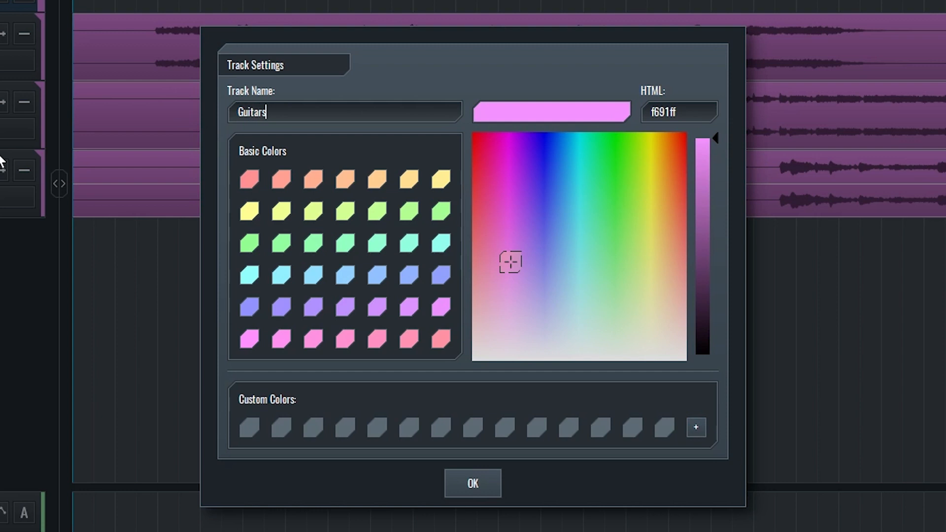
click(472, 483)
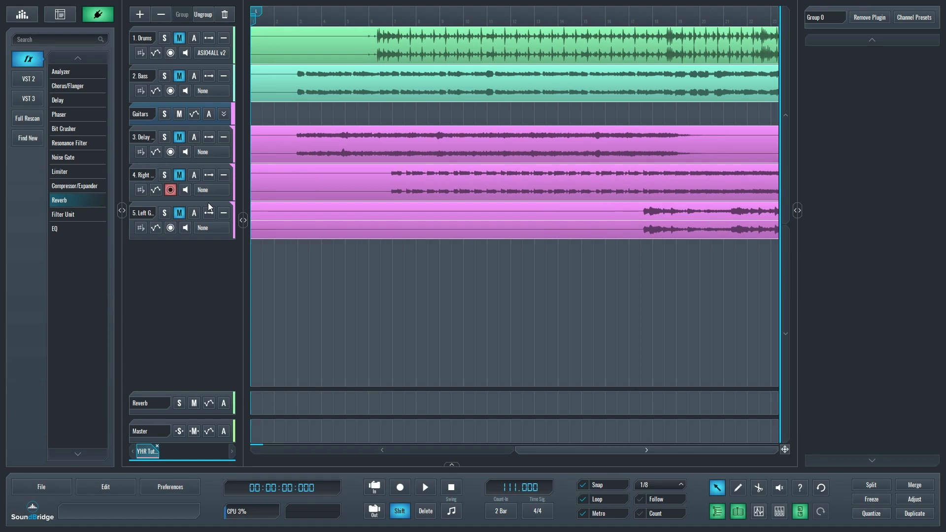
mouse_move(123, 286)
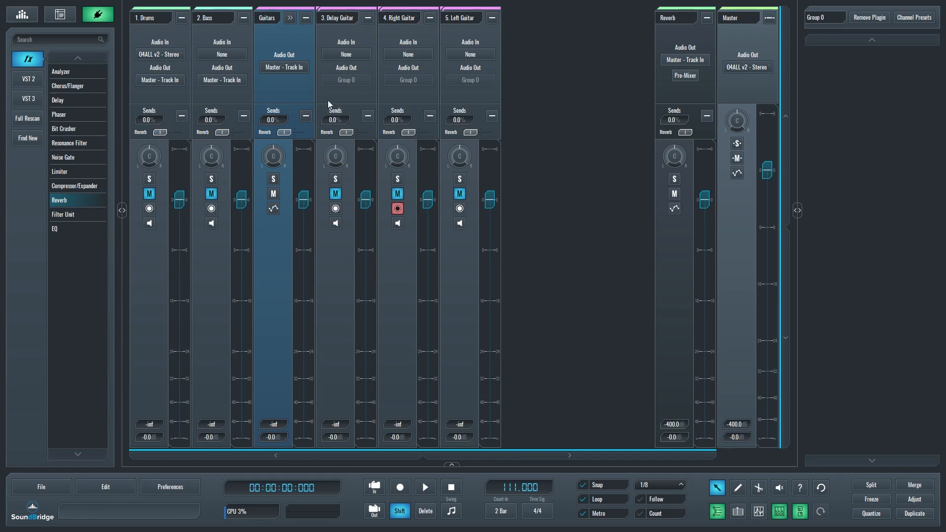
Show the mixer with the Guitars group, Reverb return and Master channels side by side.
click(283, 67)
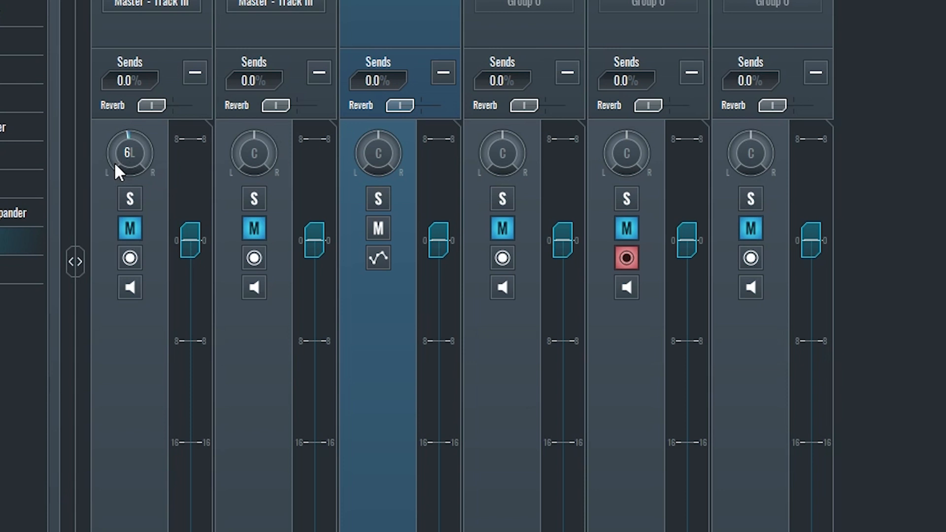
drag(129, 152, 124, 242)
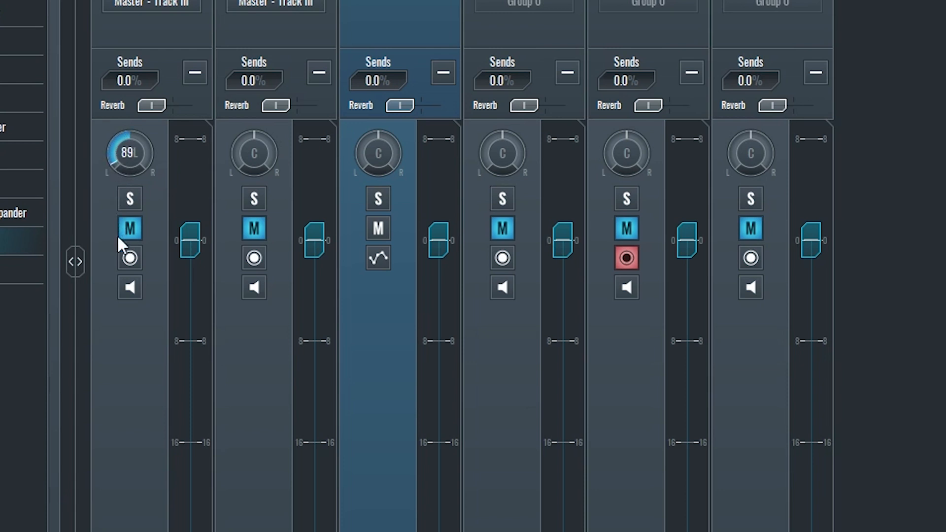
drag(129, 152, 157, 139)
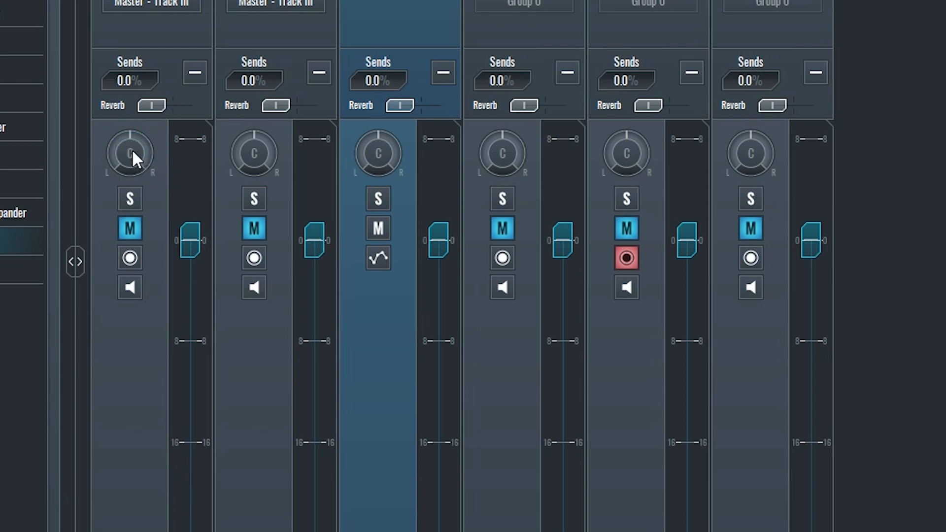
mouse_move(136, 214)
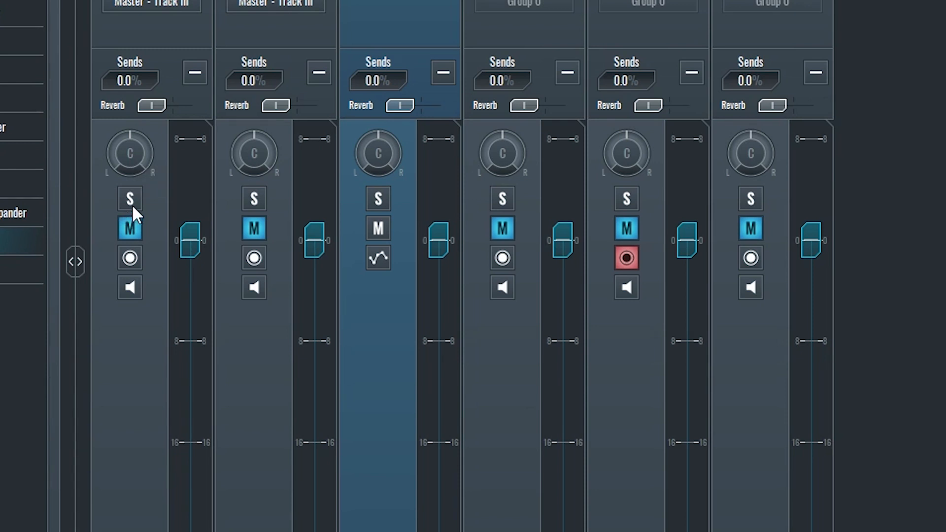
click(129, 198)
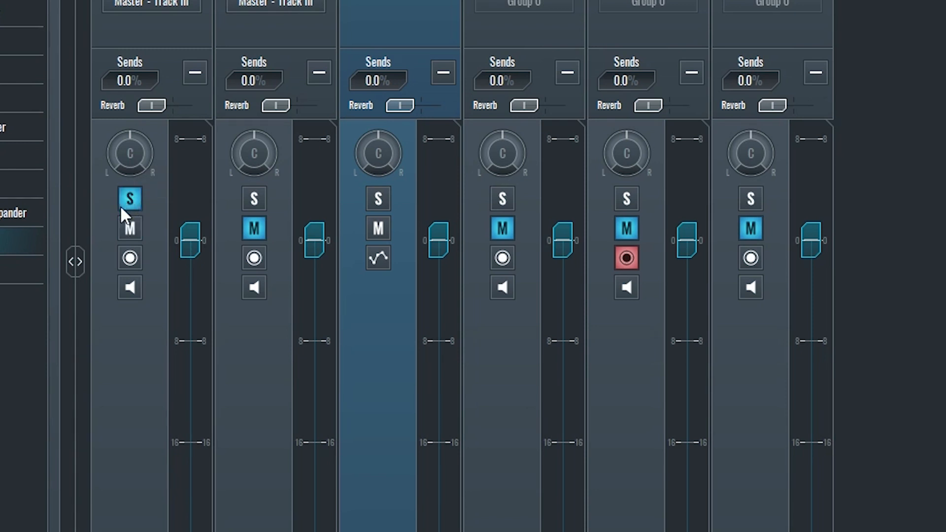
mouse_move(139, 238)
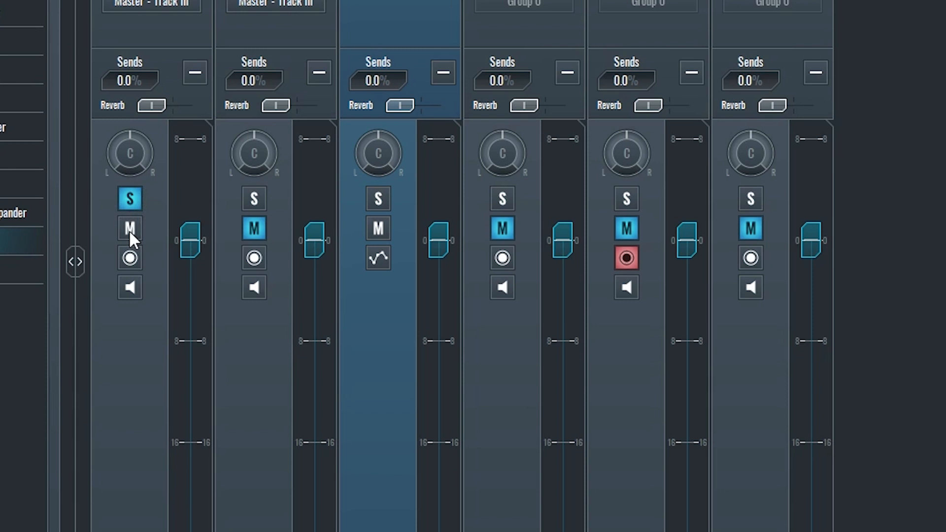
click(129, 227)
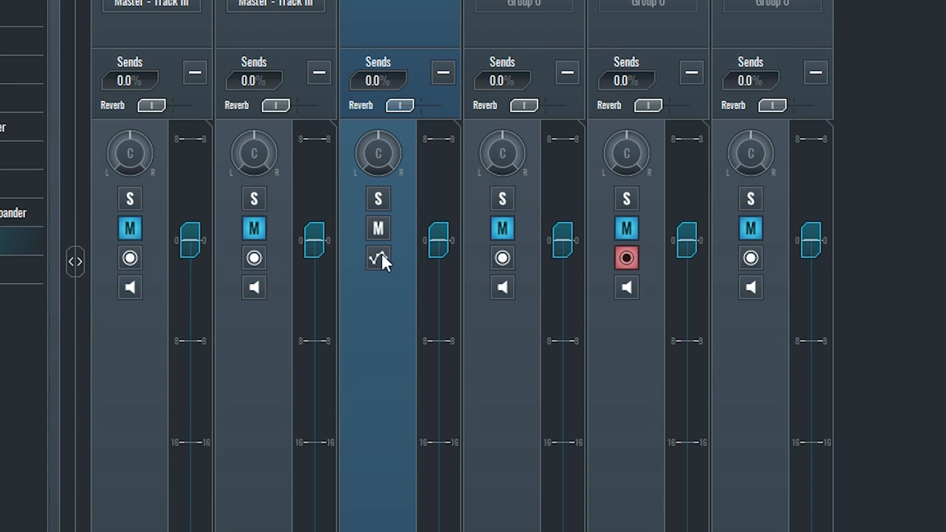
click(377, 258)
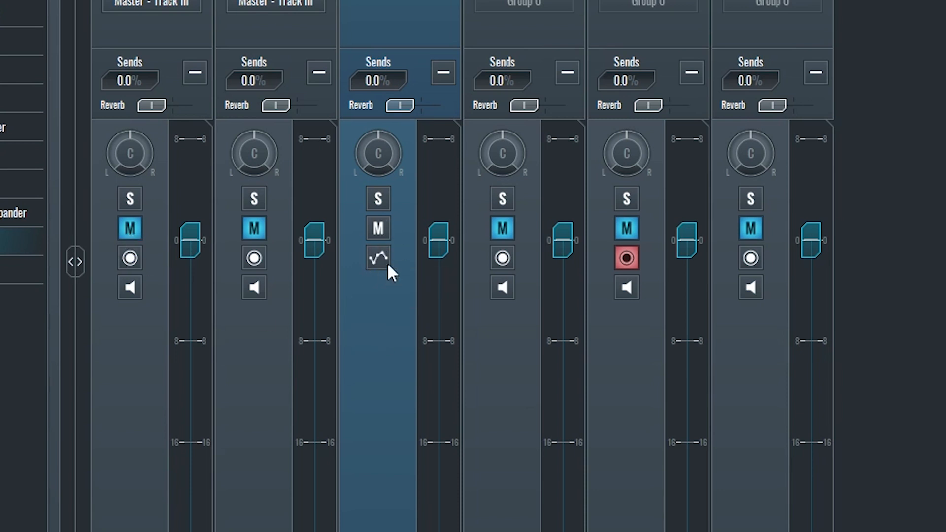
click(253, 287)
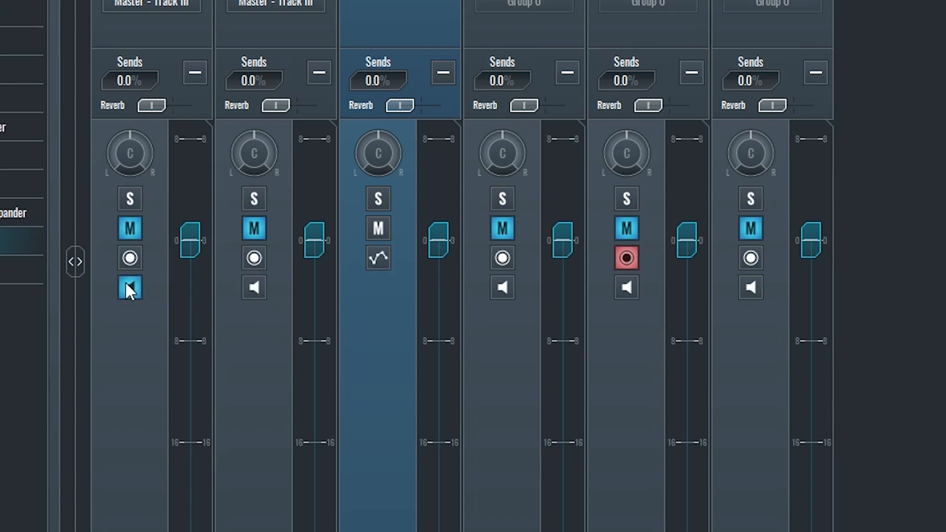
click(625, 257)
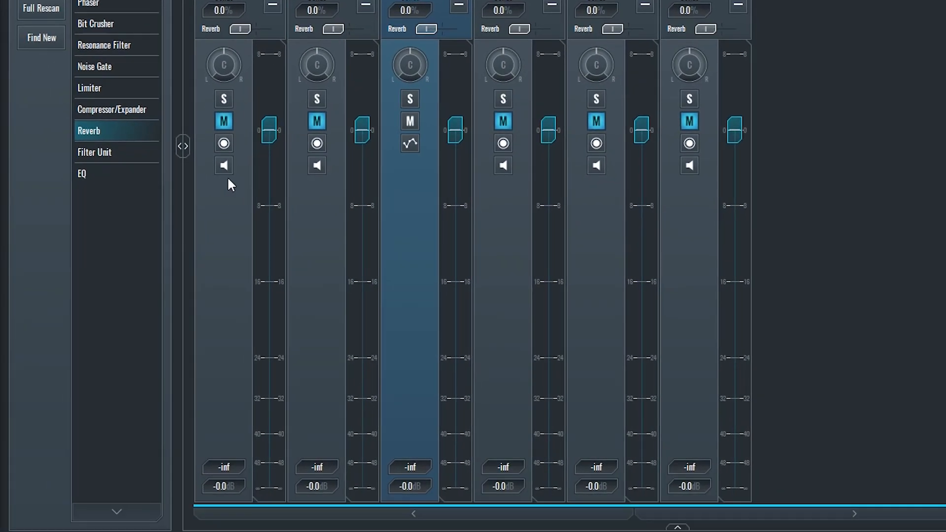
Pull the Drums fader down and enter -20.0 dB as its volume level.
drag(268, 130, 267, 171)
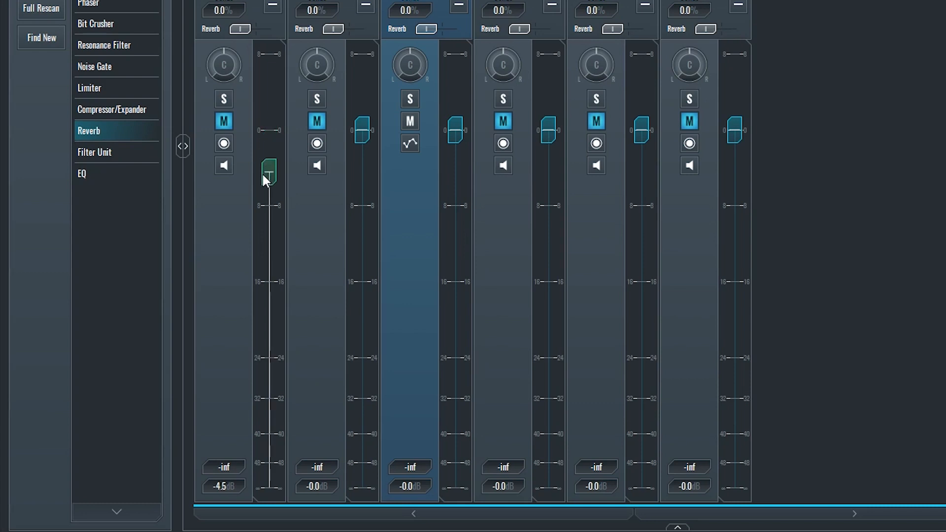
drag(268, 171, 268, 236)
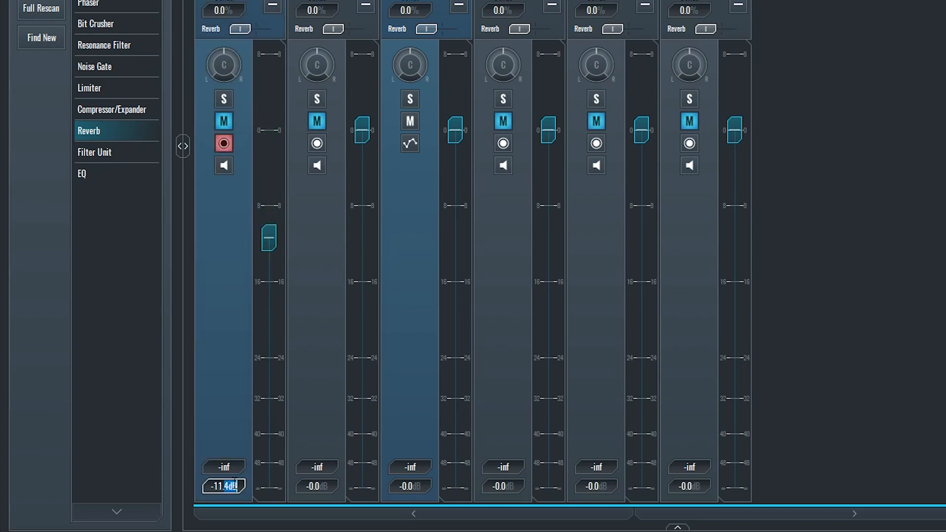
drag(268, 238, 268, 265)
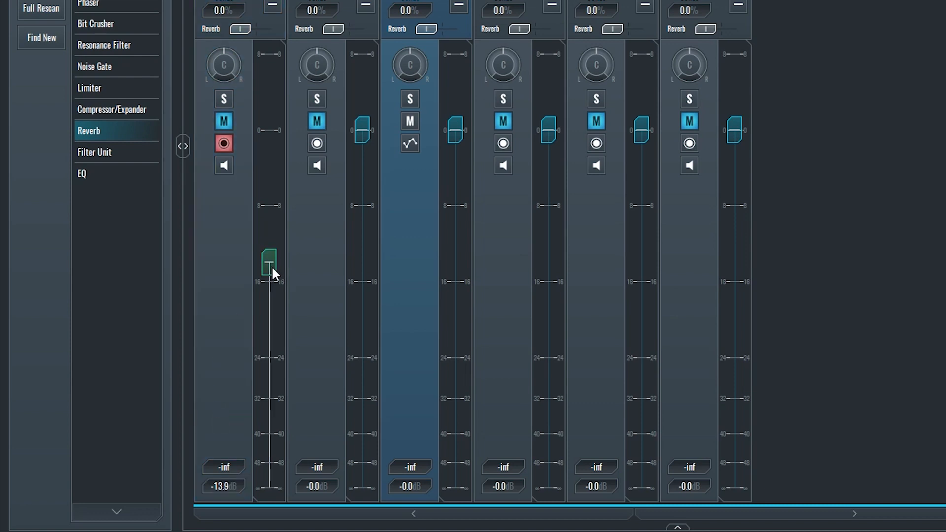
drag(269, 262, 269, 271)
text(-0)
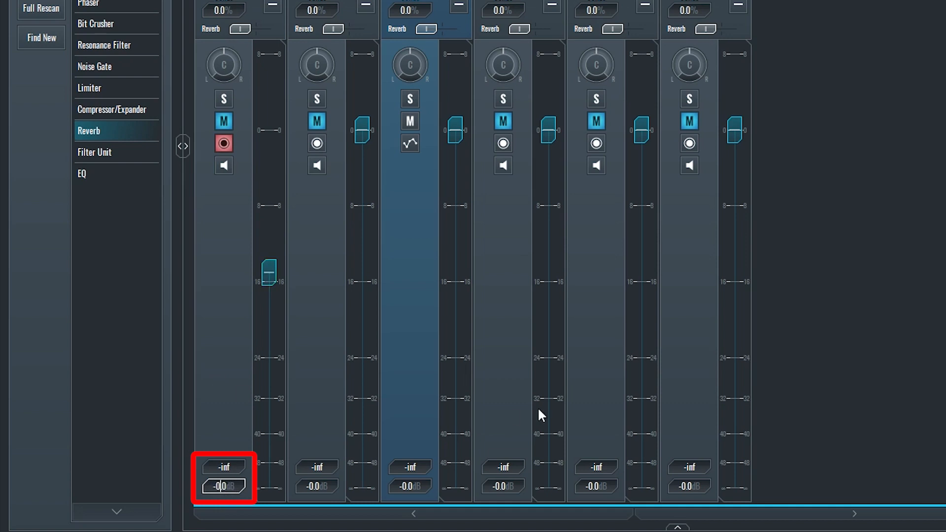
text(-20.0)
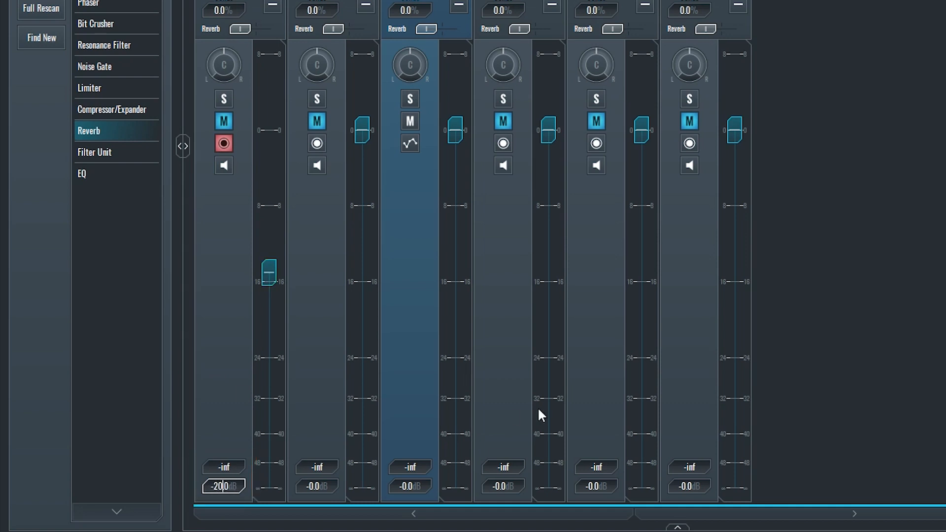
drag(268, 272, 268, 319)
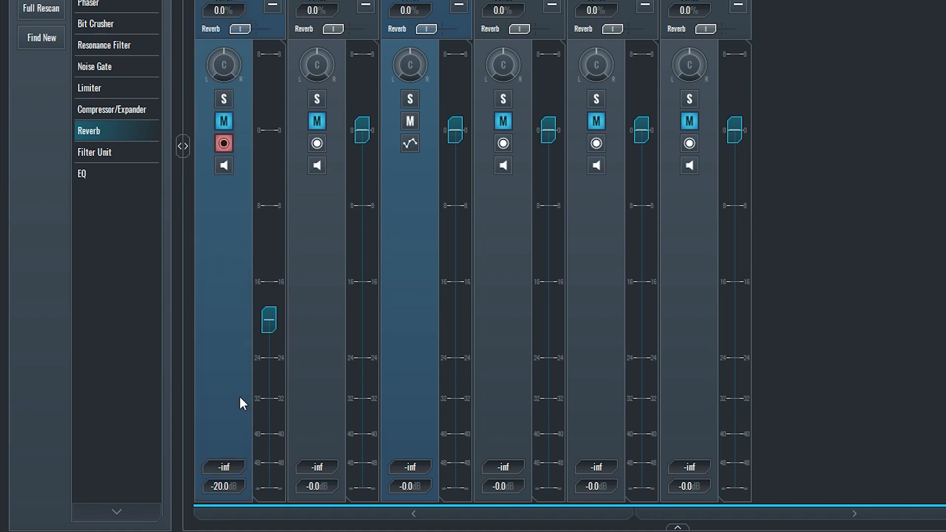
mouse_move(65, 463)
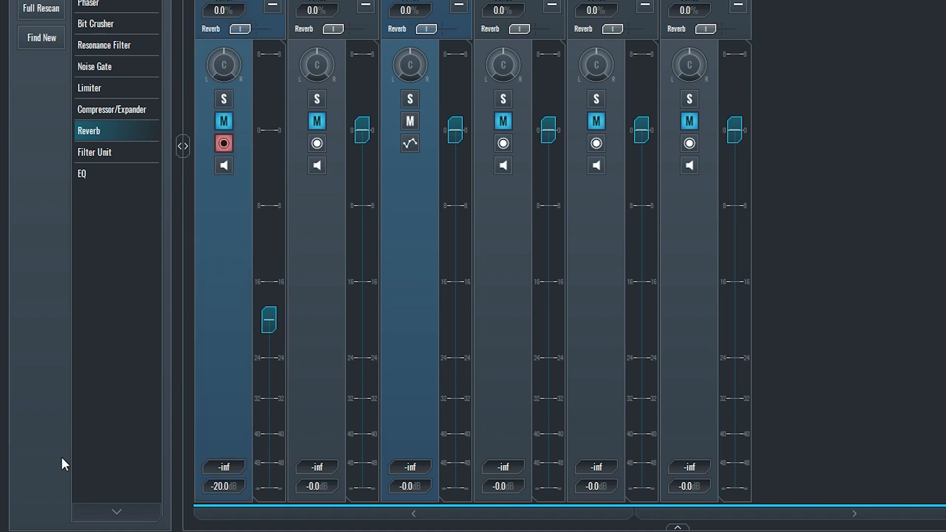